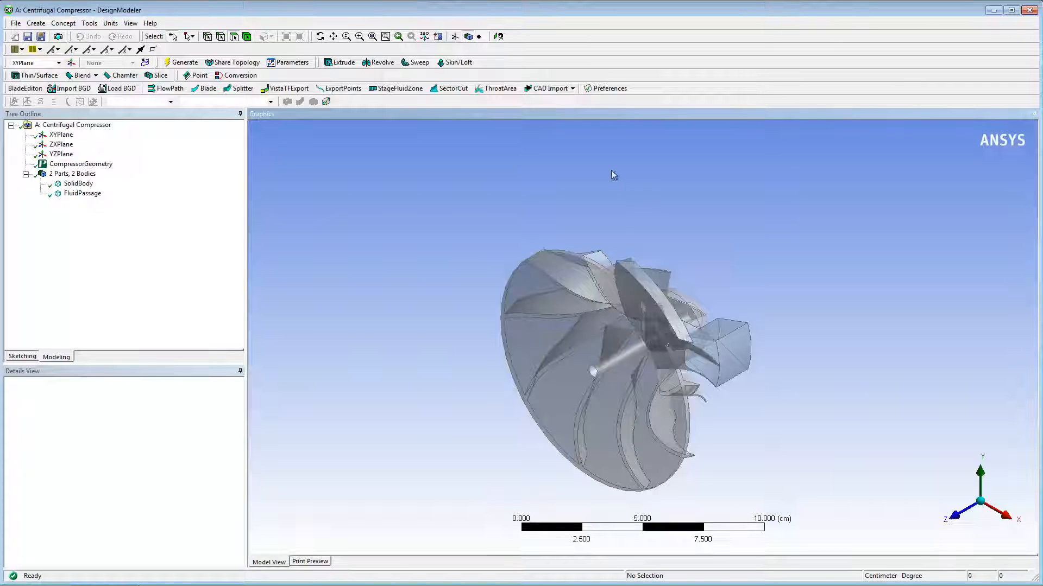
# - Orbit the compressor to view it from above and make ZXPlane the active plane
pyautogui.moveTo(612, 175); pyautogui.dragTo(761, 185)
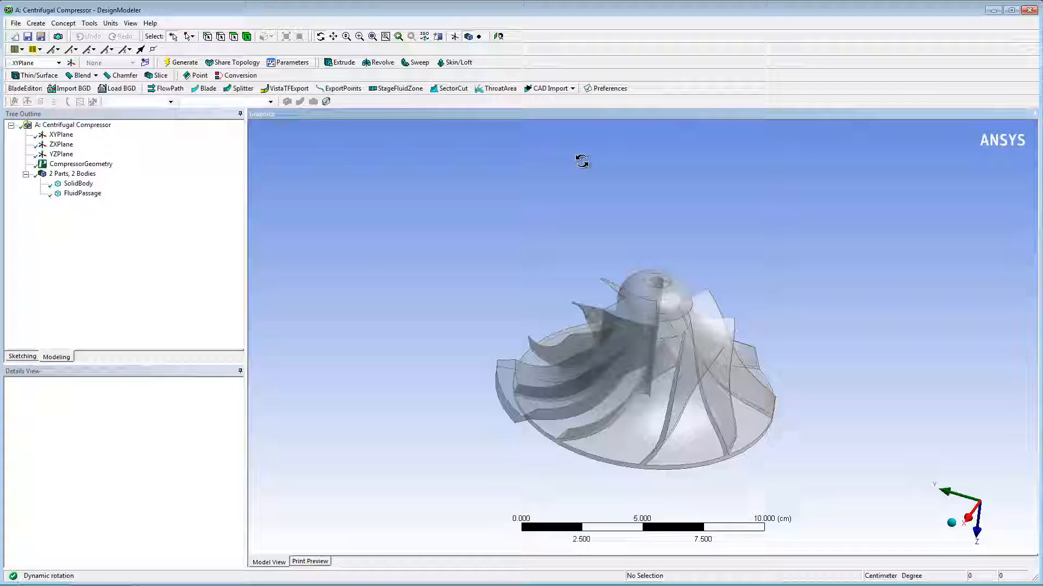
pyautogui.click(61, 145)
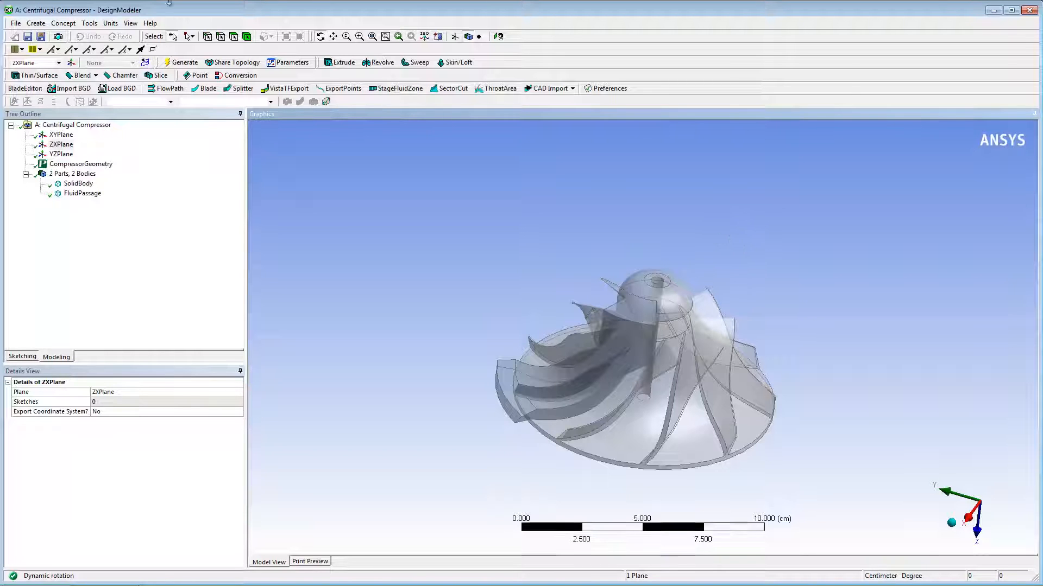
# - Create a Rotate body transformation turning both bodies 180° about the ZXPlane normal and generate it
pyautogui.click(36, 23)
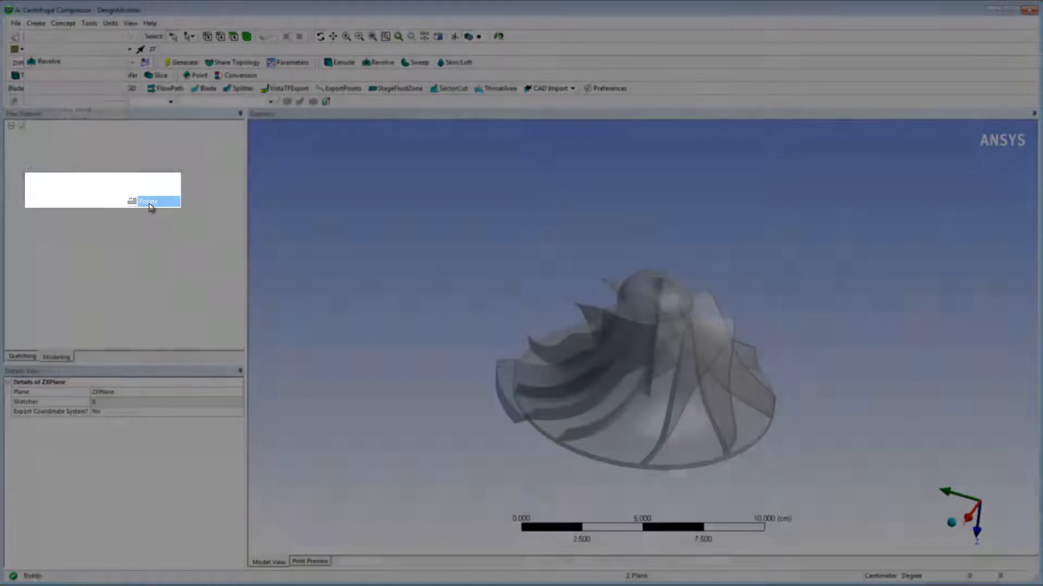
pyautogui.click(147, 201)
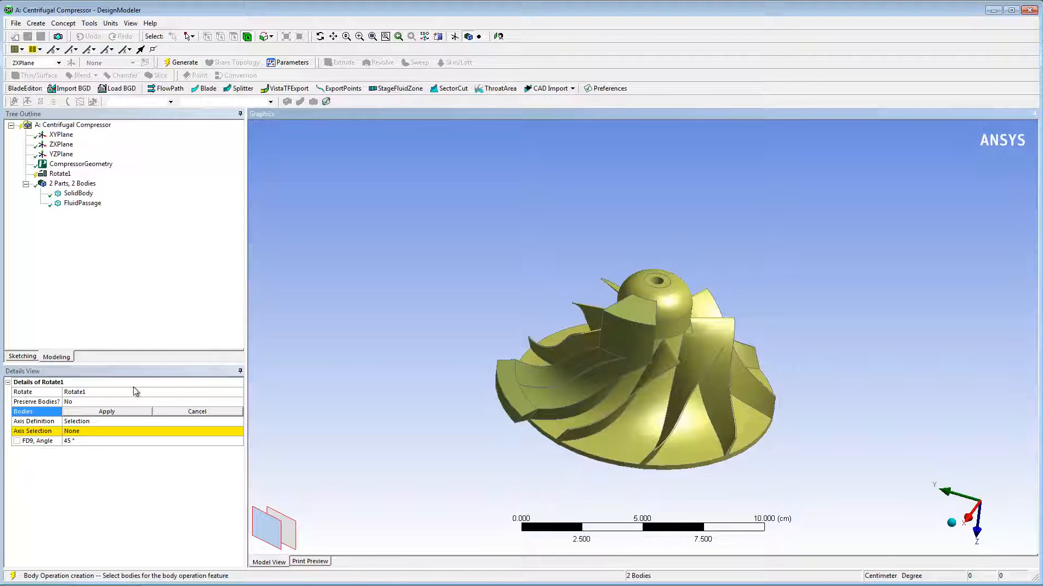
pyautogui.click(106, 411)
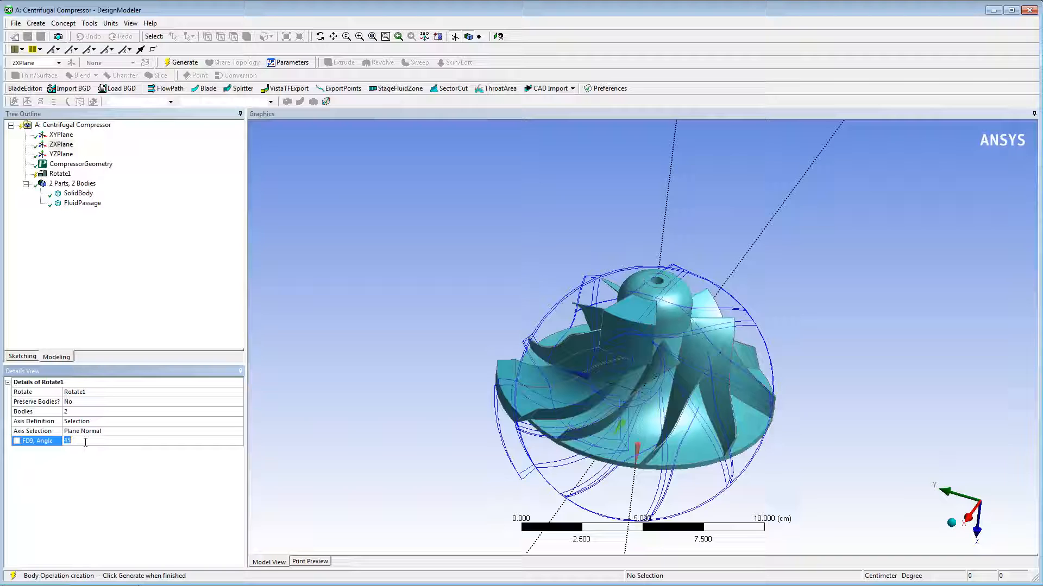
pyautogui.write('180 °')
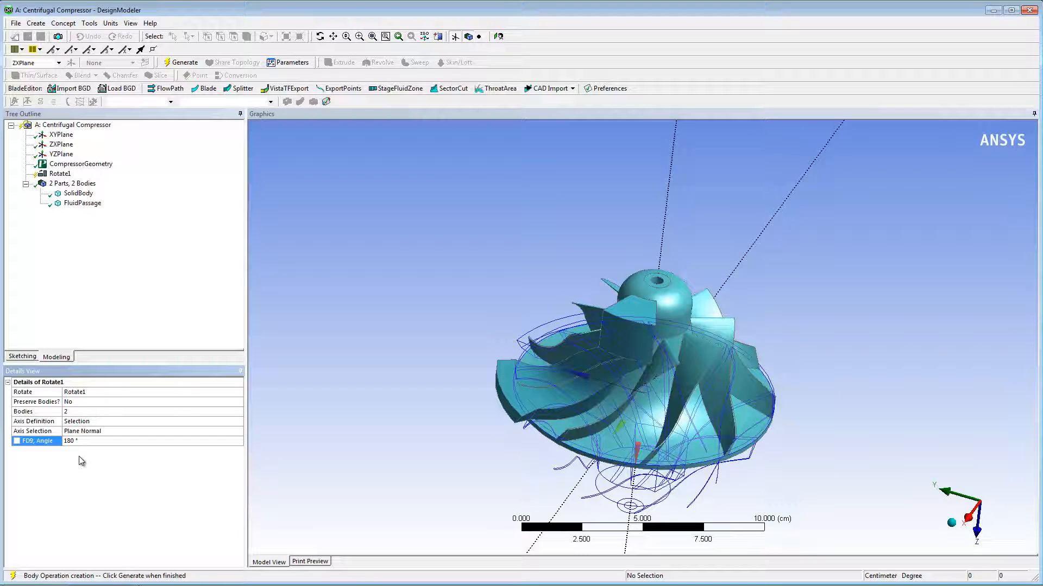
pyautogui.click(184, 62)
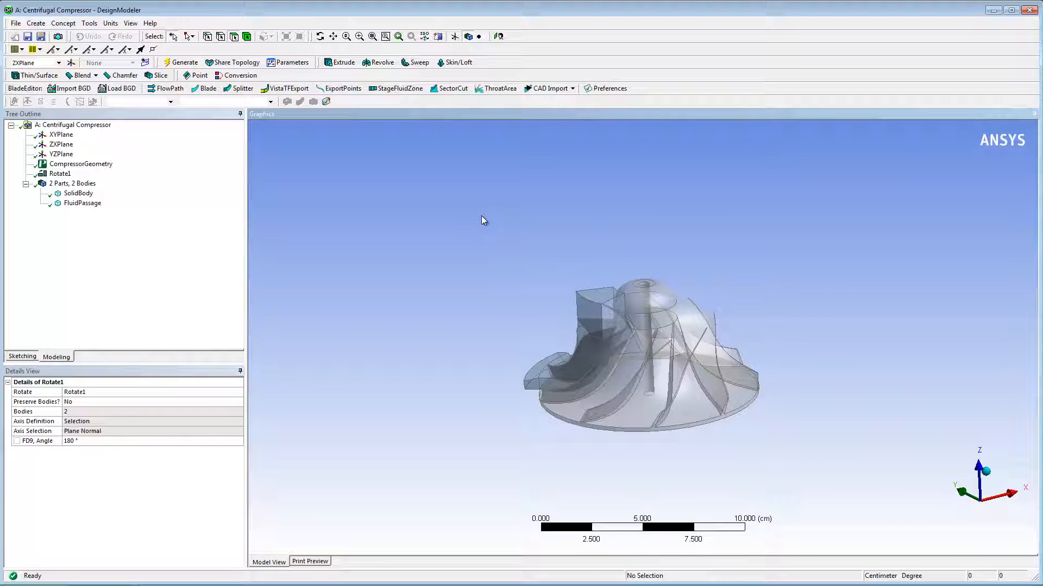
# - Hide the SolidBody and revolve the fluid passage faces a full 360°
pyautogui.rightClick(78, 193)
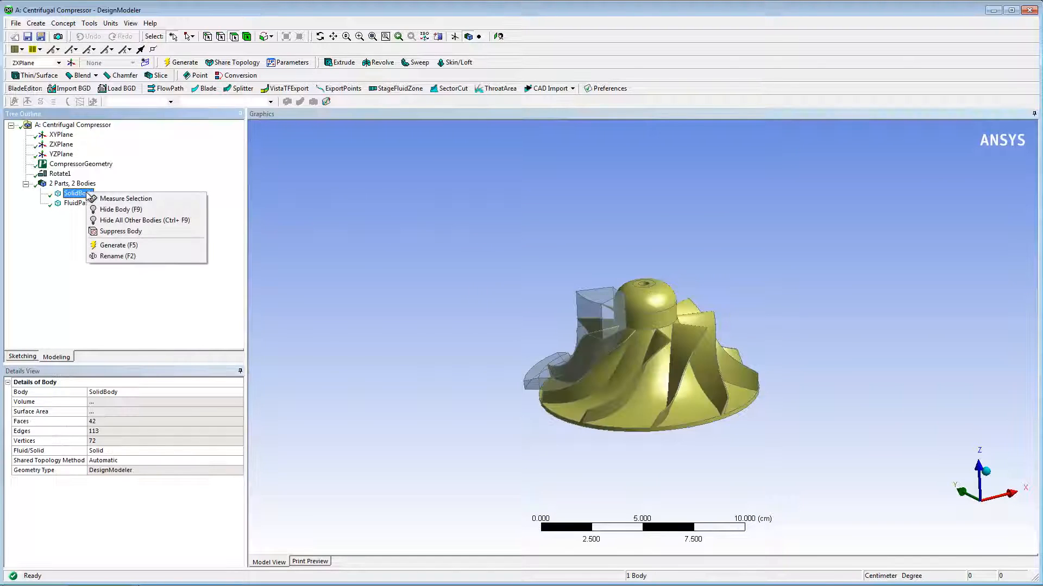
pyautogui.click(121, 209)
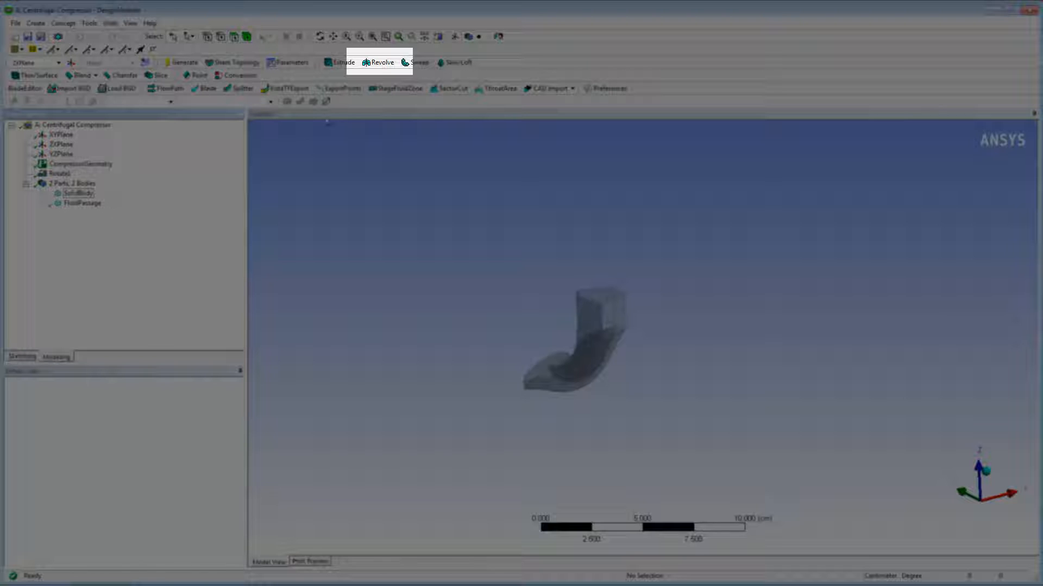
pyautogui.click(382, 62)
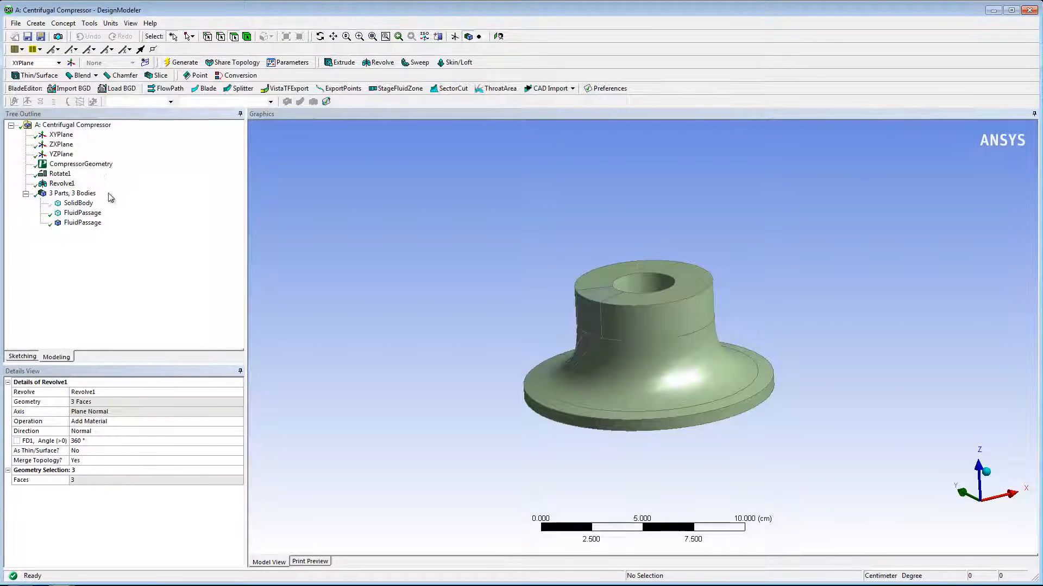
# - Slice the revolved FluidPassage body along ZXPlane, yielding four bodies
pyautogui.click(83, 222)
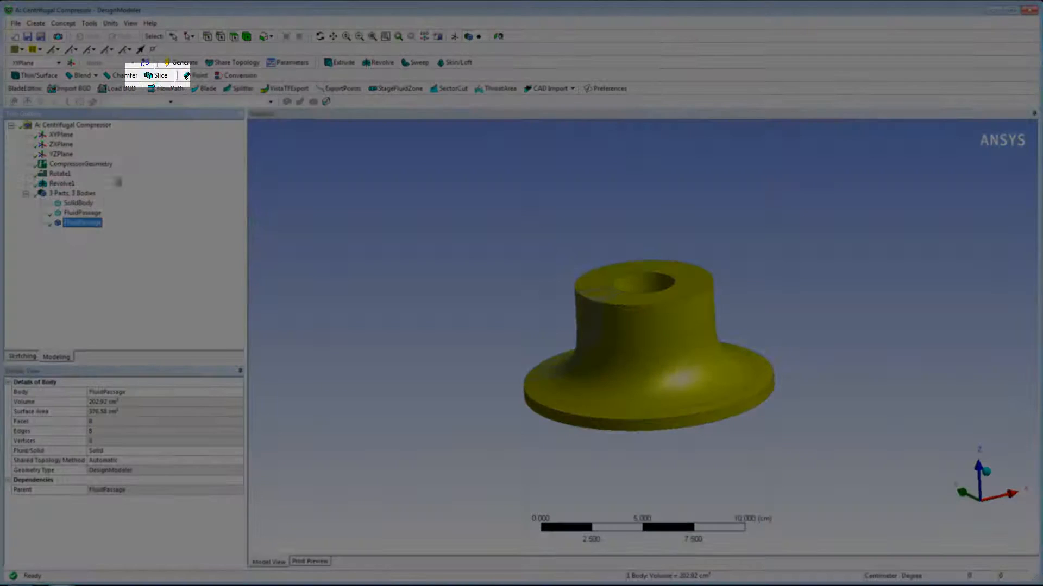
pyautogui.click(160, 75)
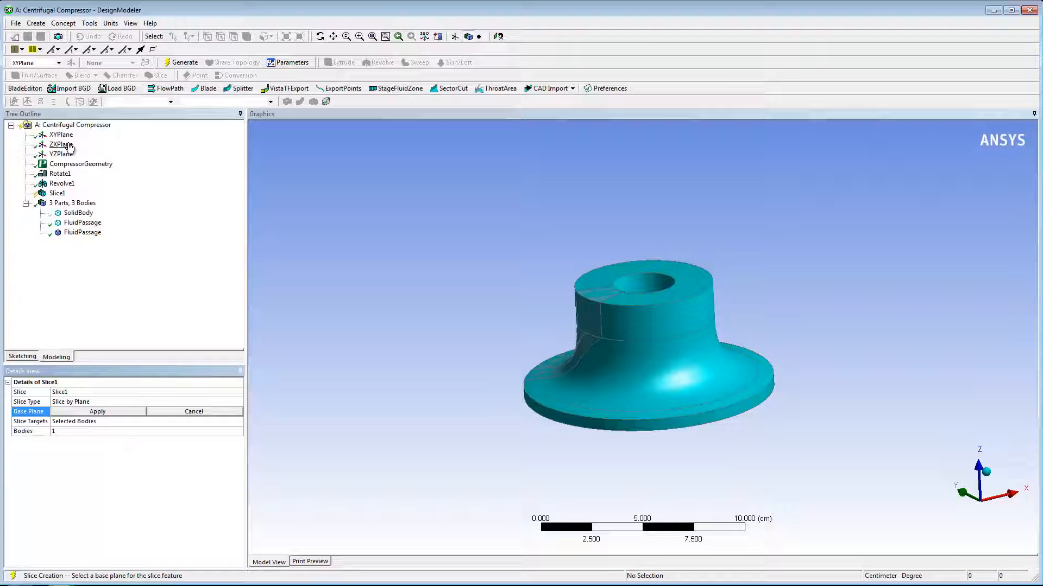
pyautogui.click(62, 144)
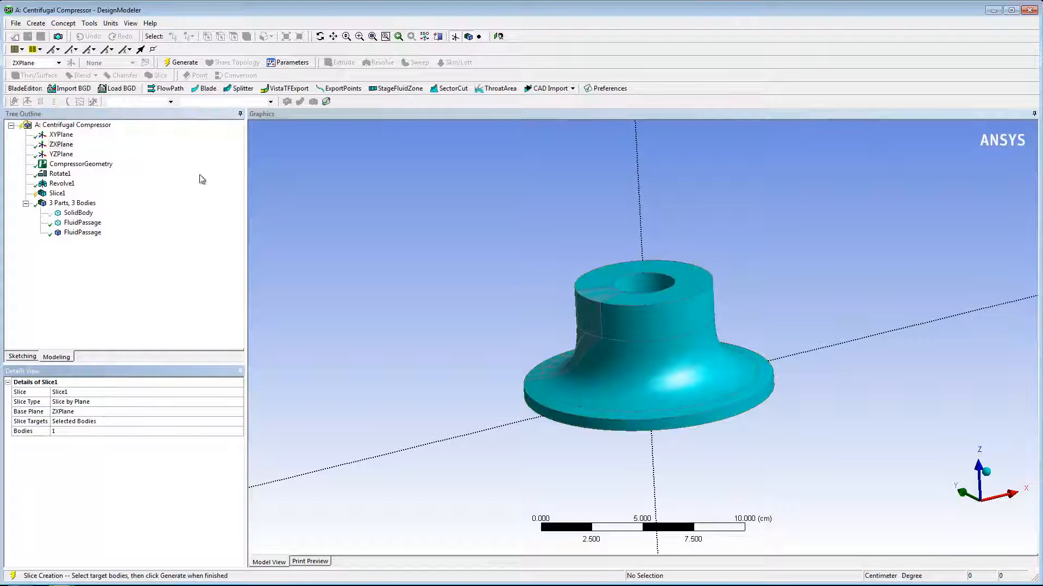
pyautogui.click(183, 62)
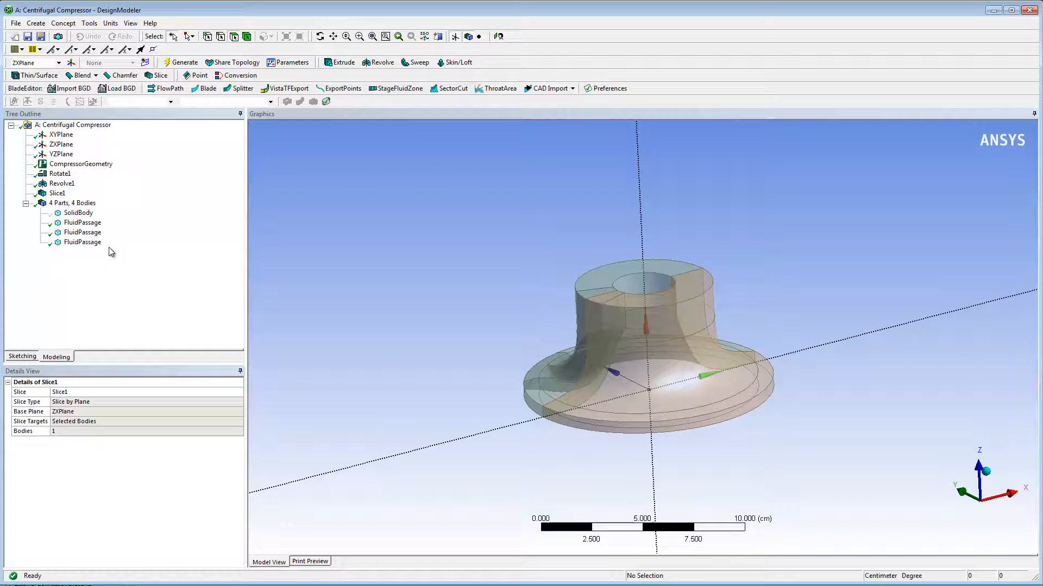
pyautogui.click(82, 243)
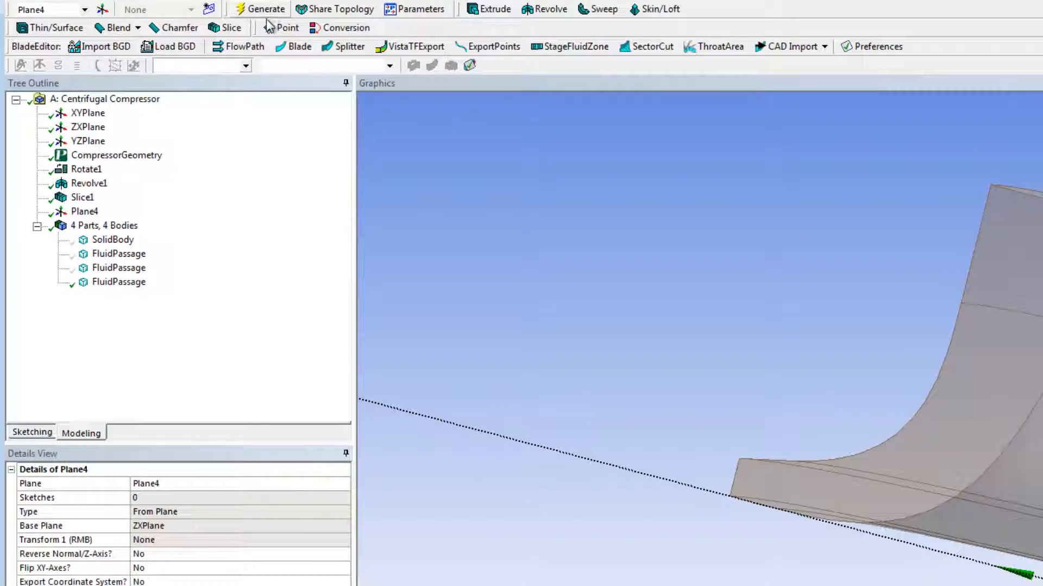
pyautogui.rightClick(85, 211)
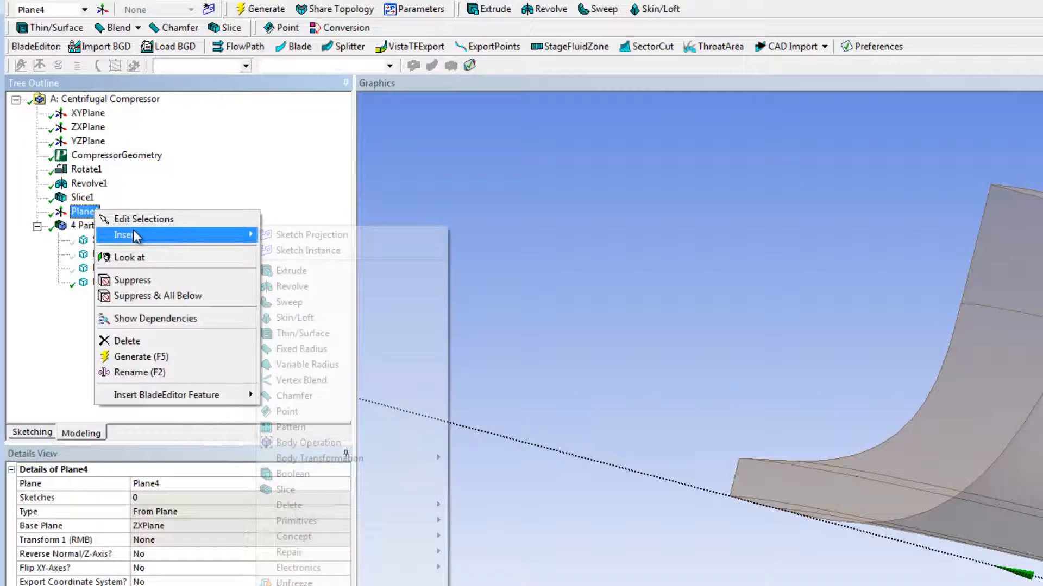
pyautogui.click(306, 234)
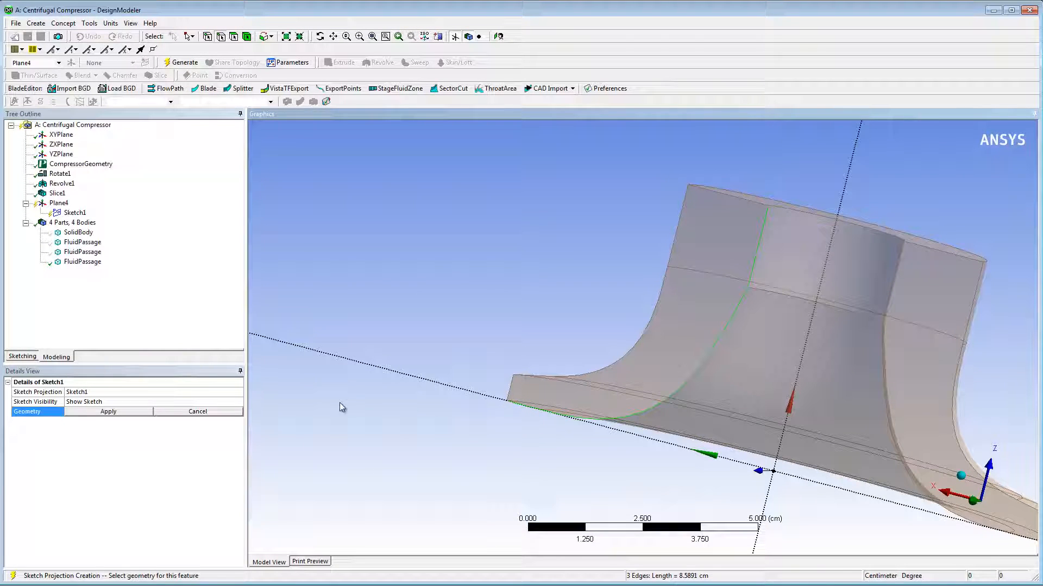
pyautogui.write('Hub')
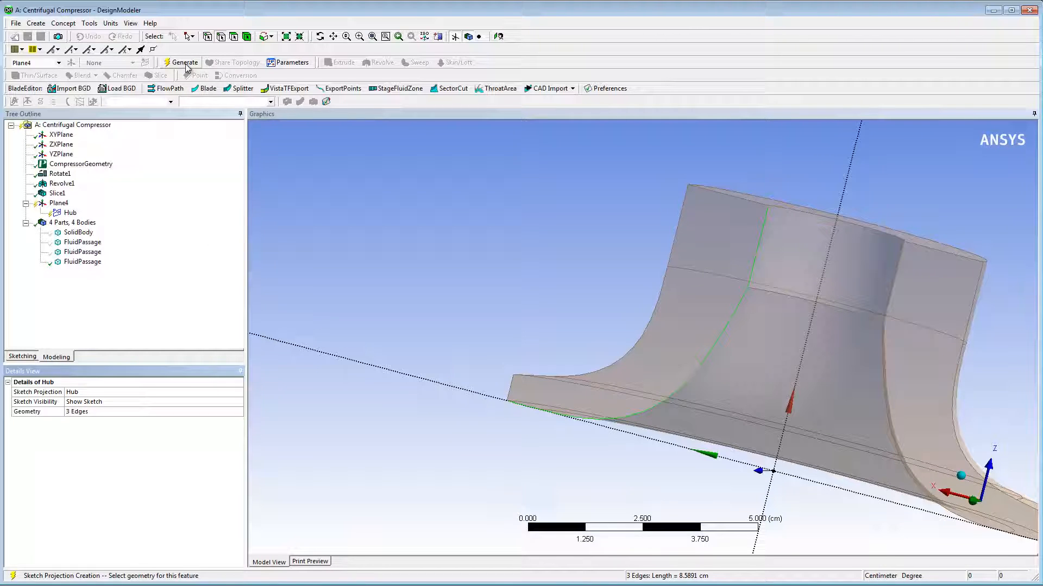
pyautogui.click(185, 62)
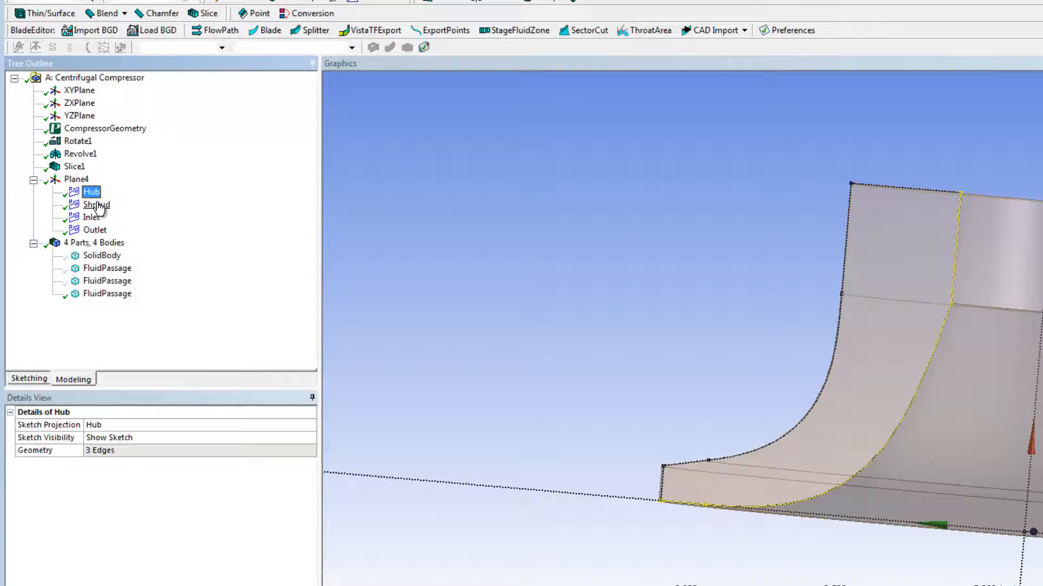
pyautogui.click(95, 230)
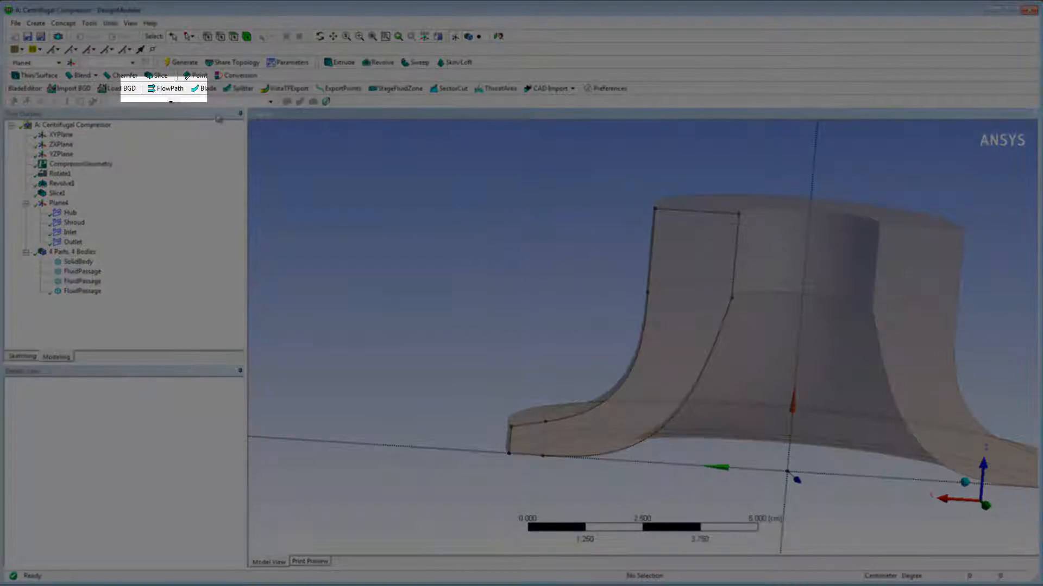
# - Add FlowPath1 as a Centrifugal Compressor with Hub, Shroud, Inlet and Outlet contours assigned
pyautogui.click(168, 89)
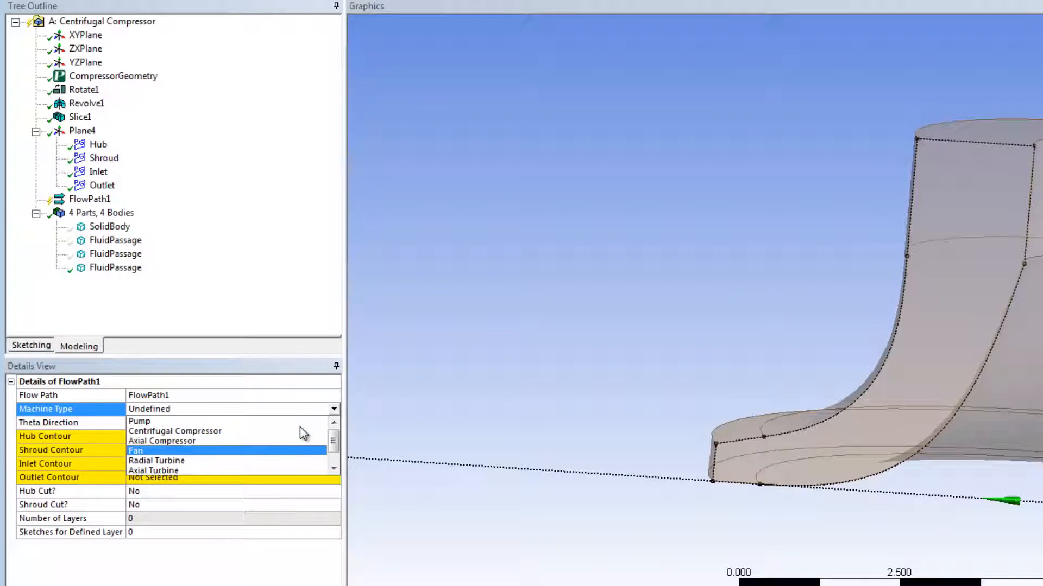
pyautogui.click(175, 431)
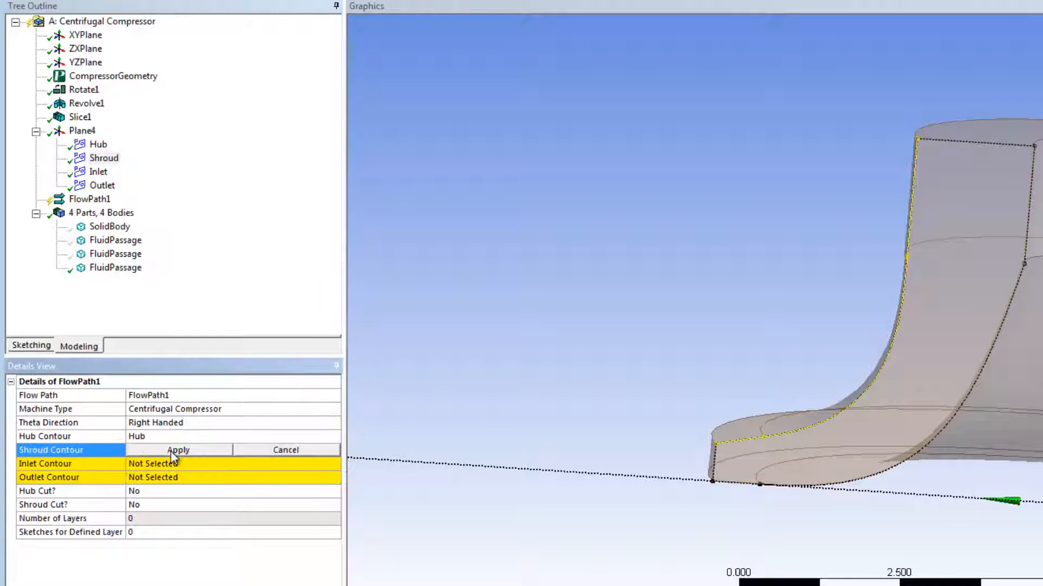
pyautogui.click(178, 450)
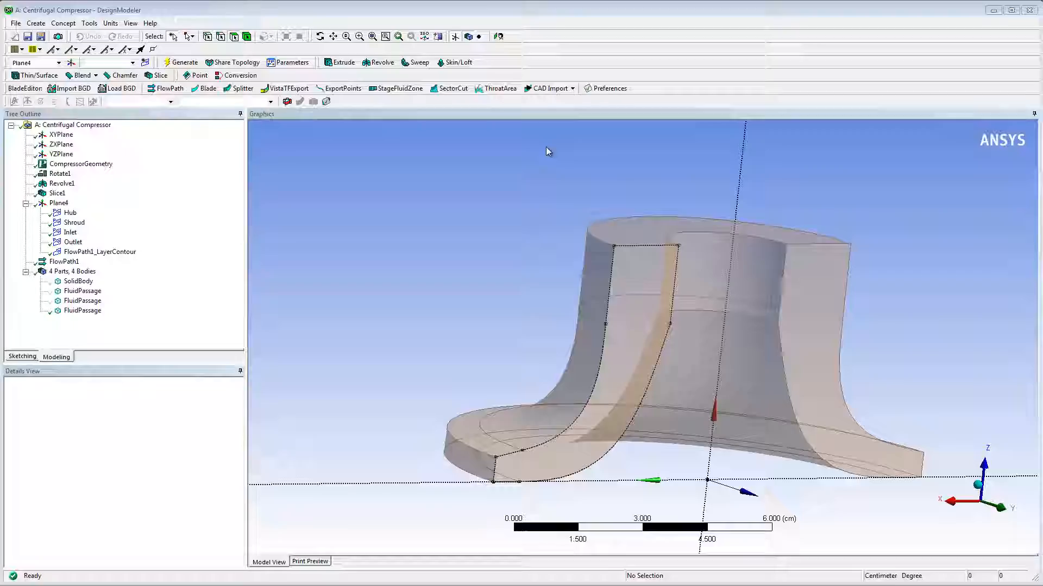
# - Create CADImport1 on FlowPath1 with the two selected blade surfaces
pyautogui.click(570, 88)
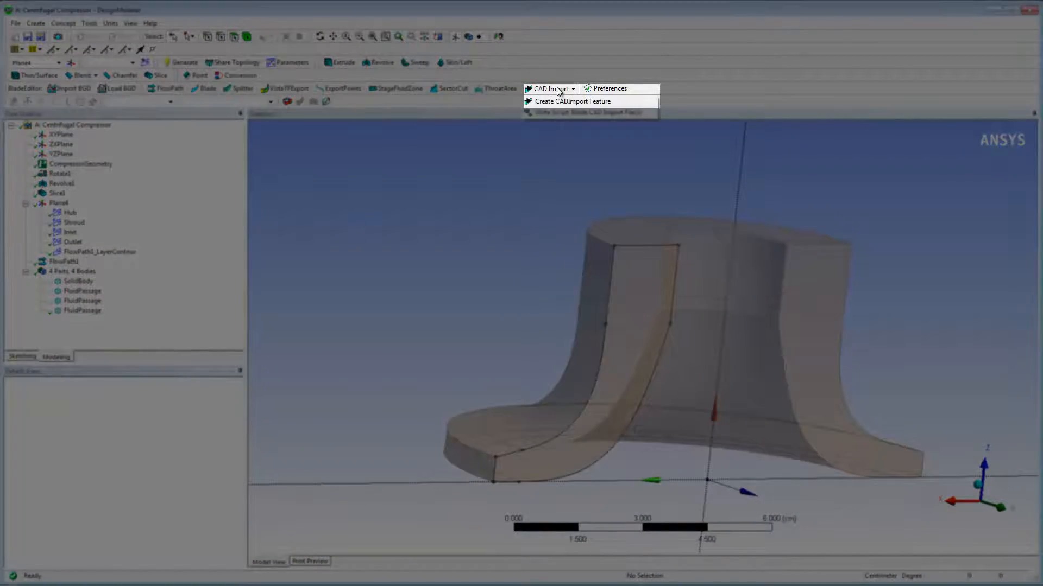
pyautogui.click(572, 101)
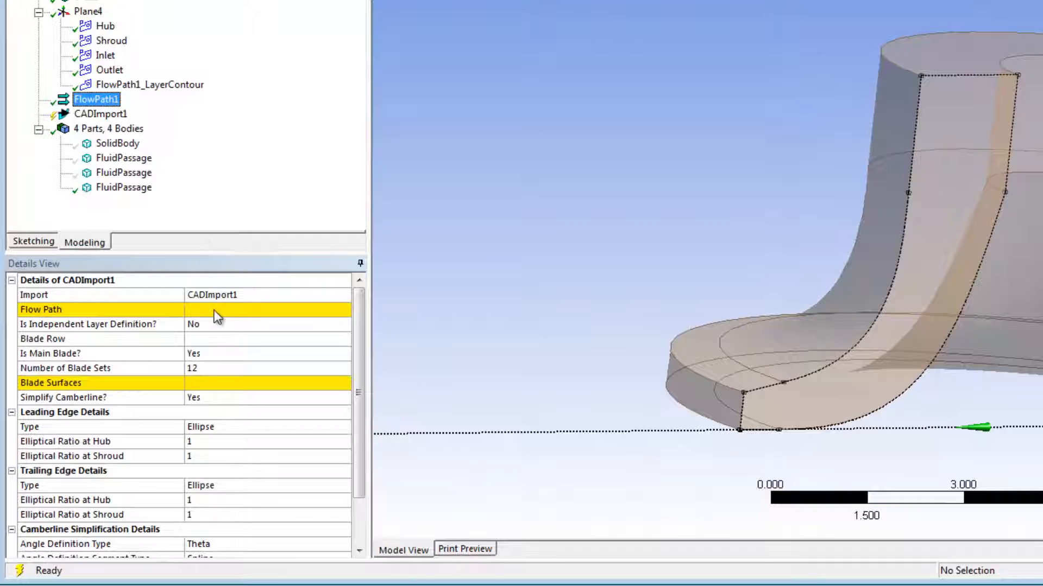
pyautogui.click(123, 158)
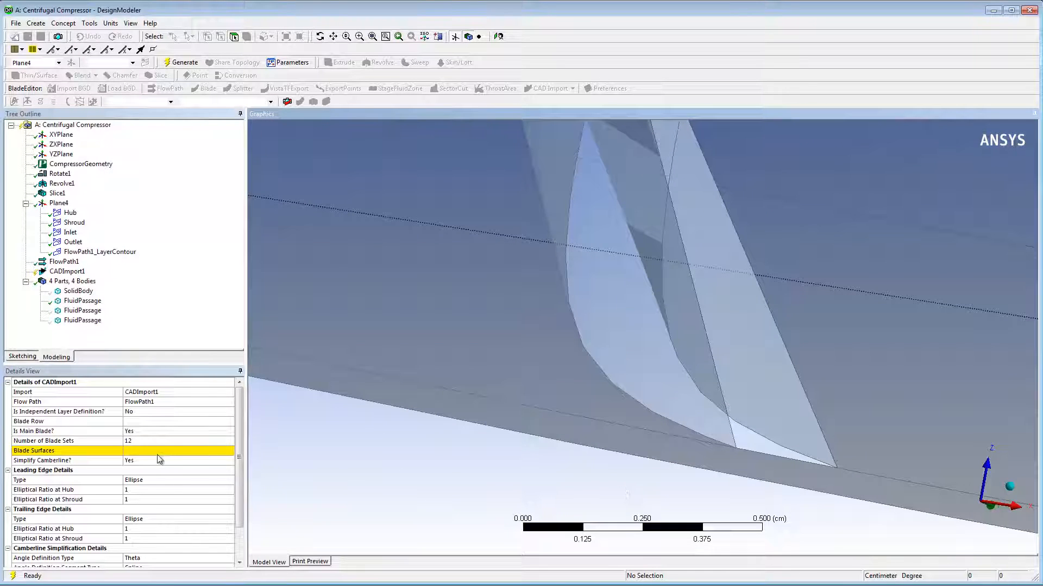
pyautogui.click(632, 373)
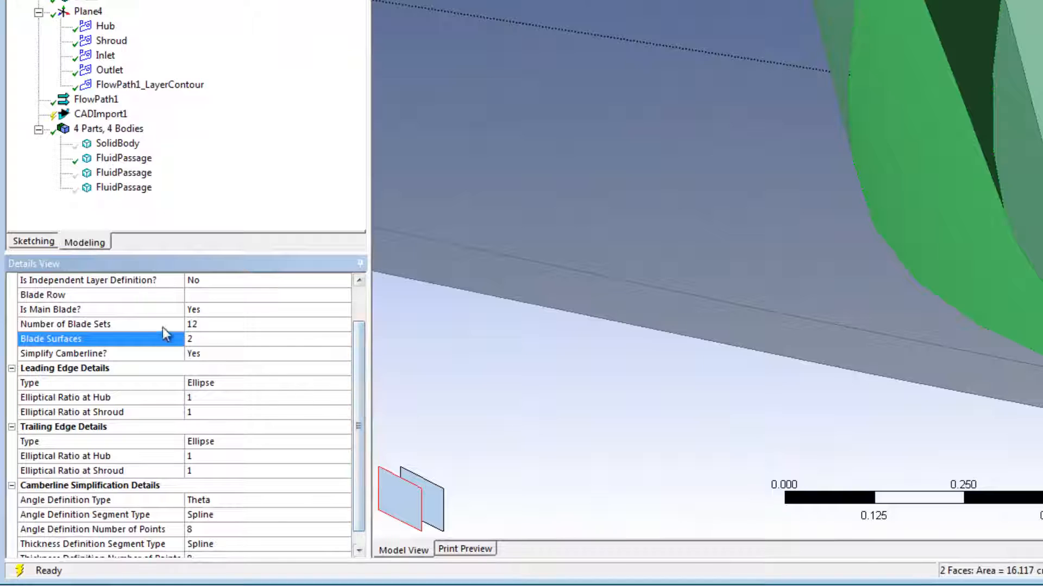
pyautogui.click(65, 324)
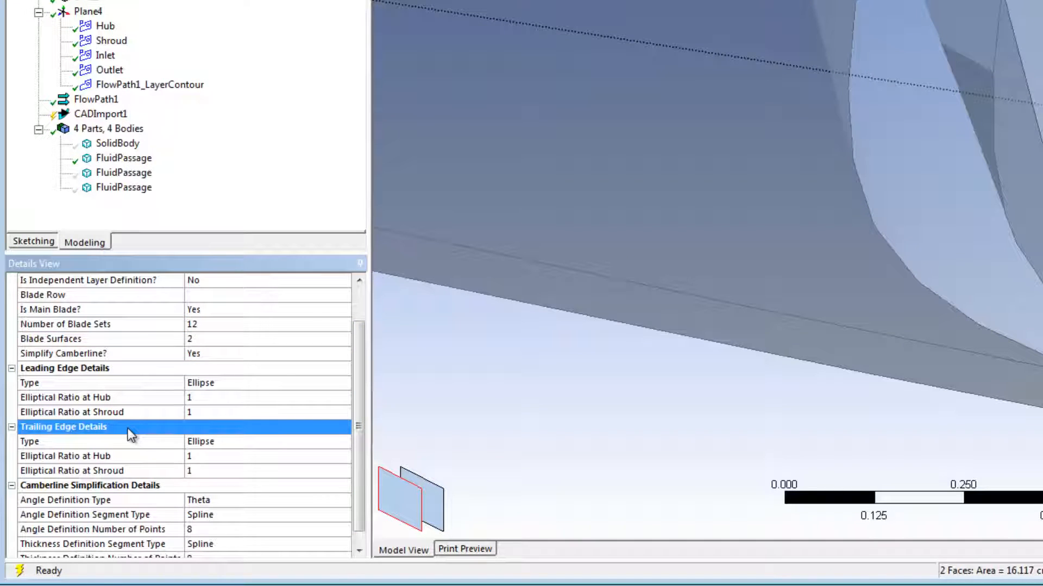
# - Set 9 blade sets, elliptical ratio 4 leading edges and cut-off trailing edge, then generate
pyautogui.click(90, 485)
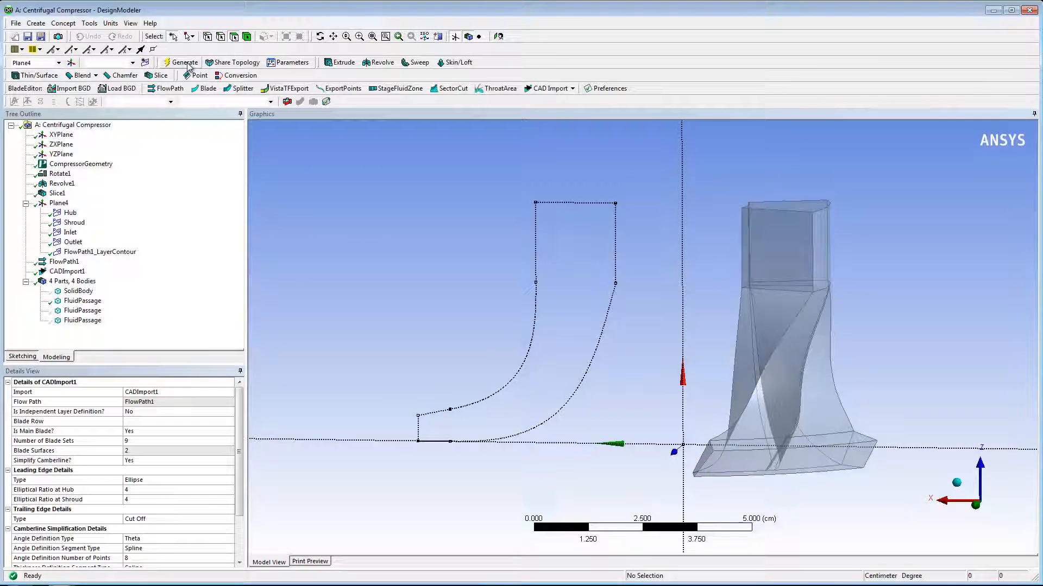
pyautogui.click(67, 271)
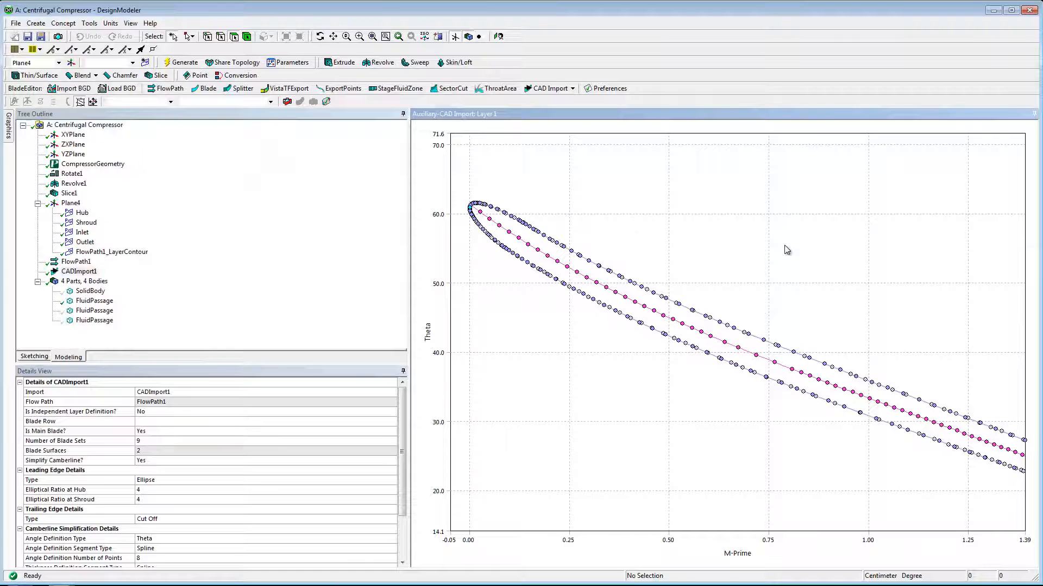
# - Write the imported blades out as the Blade Geometry.js script file
pyautogui.click(547, 88)
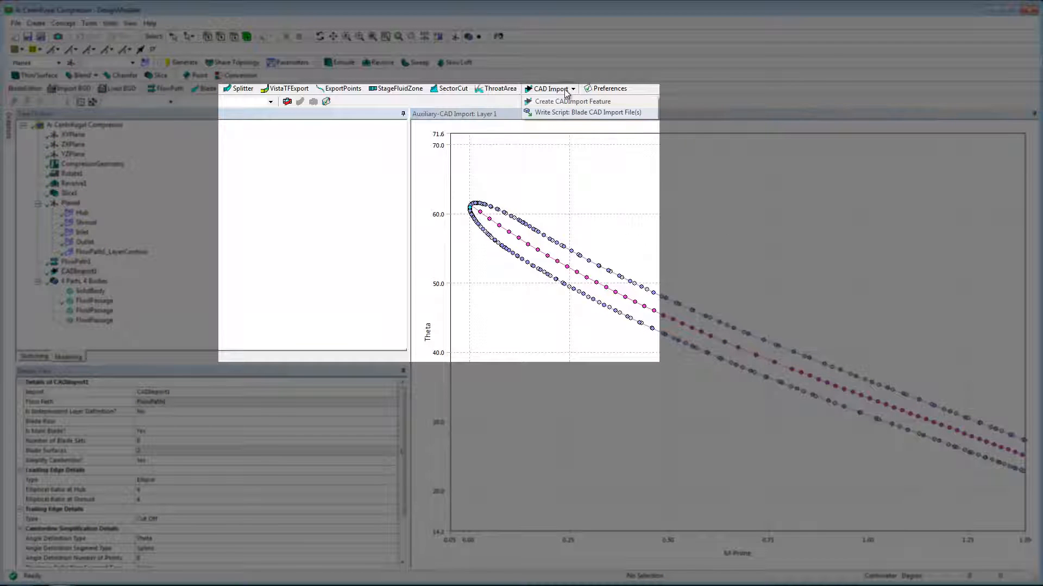
pyautogui.click(588, 112)
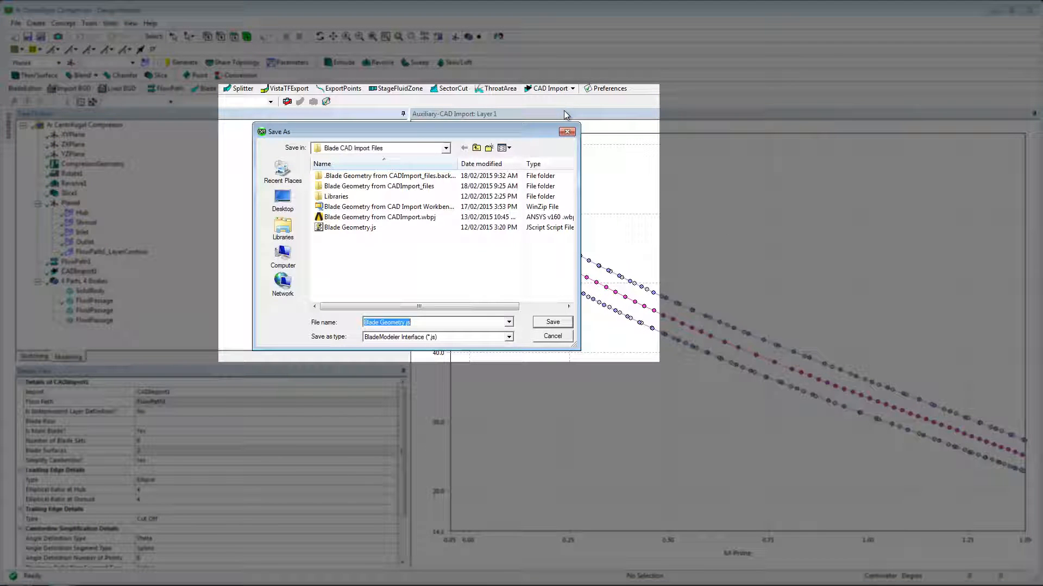
pyautogui.click(551, 322)
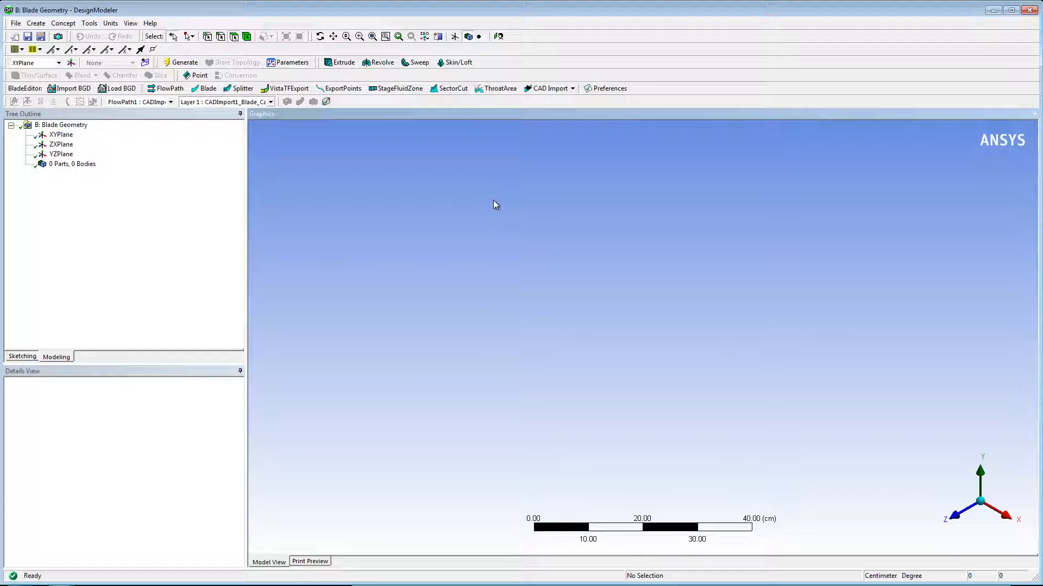
# - Run Blade Geometry.js in the new session and generate the rebuilt nine-set blades
pyautogui.click(15, 23)
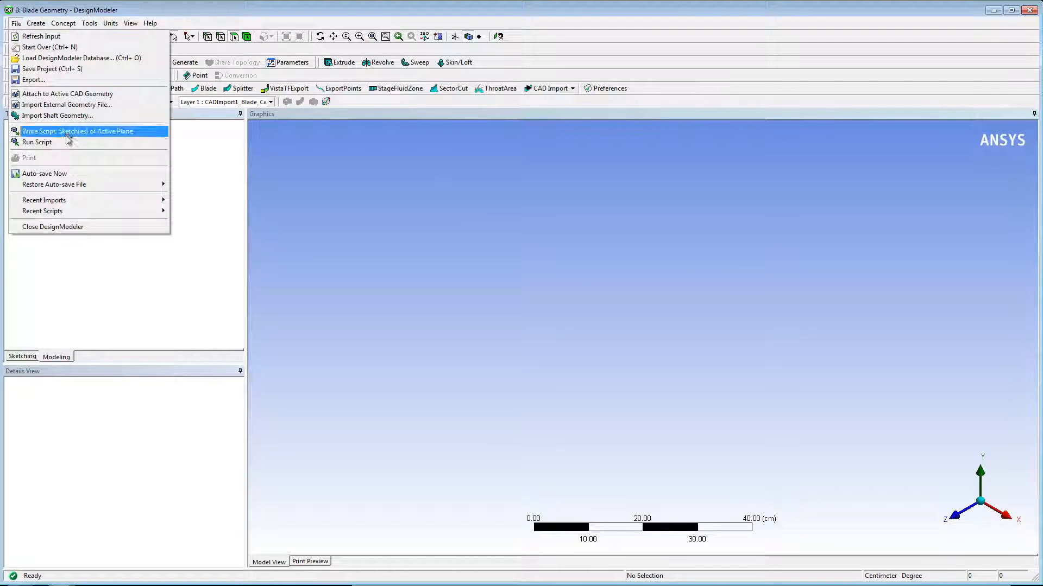
pyautogui.click(37, 143)
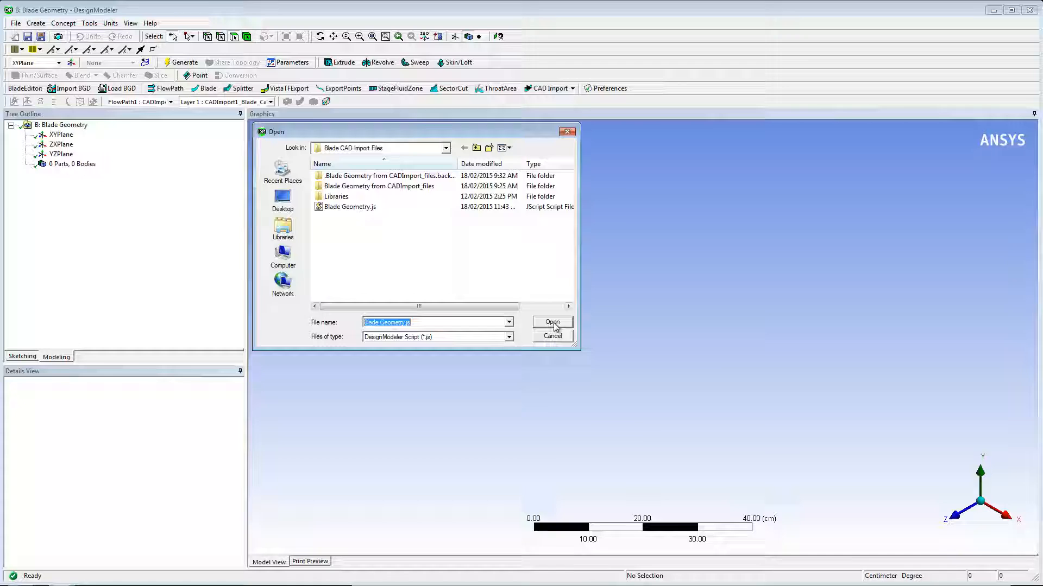
pyautogui.click(551, 323)
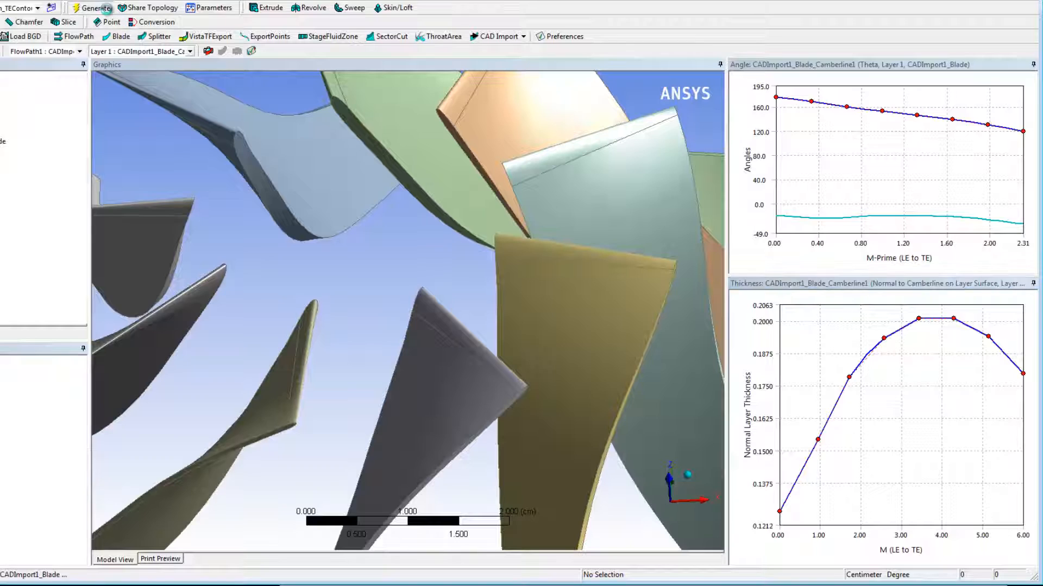
pyautogui.click(93, 7)
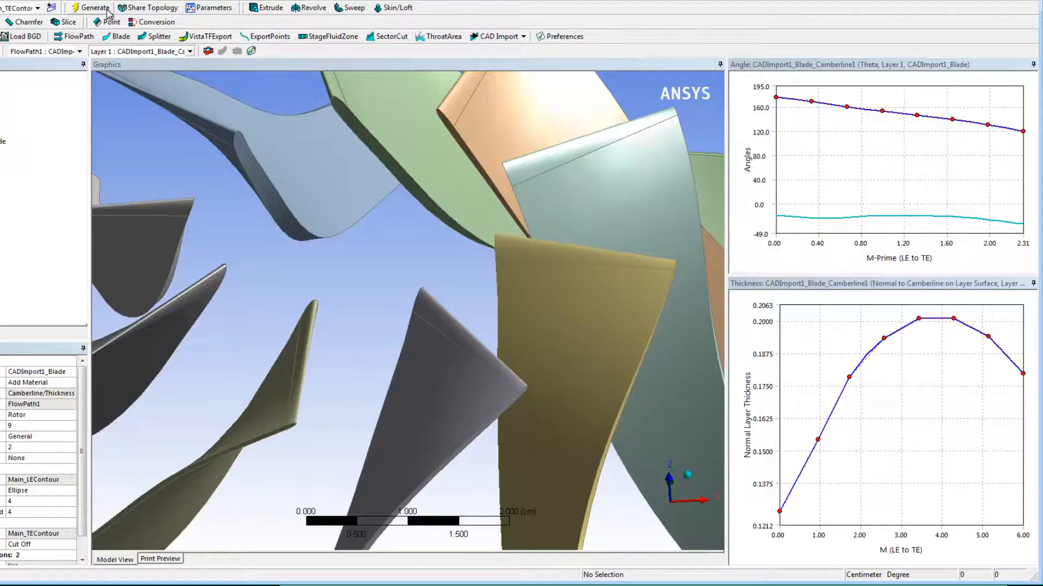